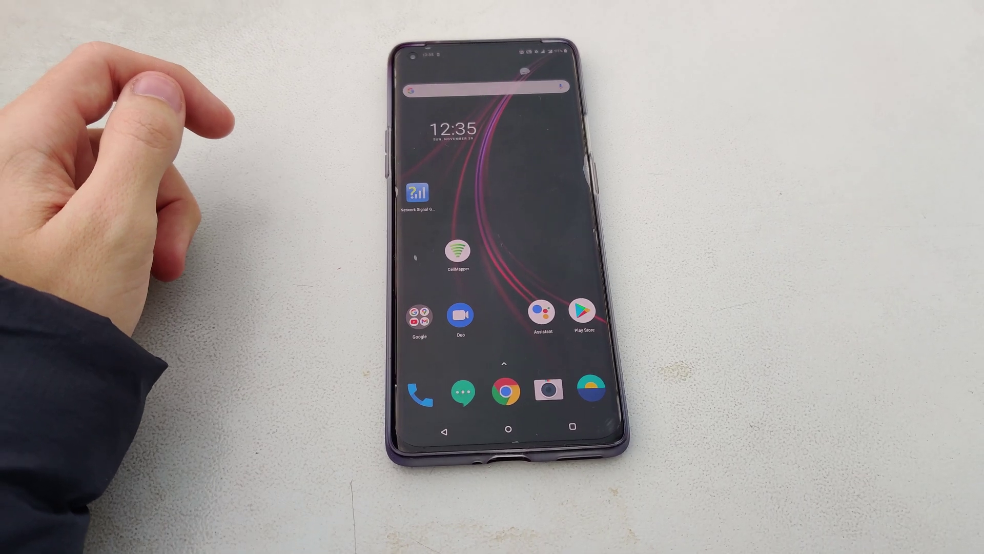
# - View the decoded SIB2 SystemInformation message and its radio resource configuration parameters
pyautogui.click(417, 193)
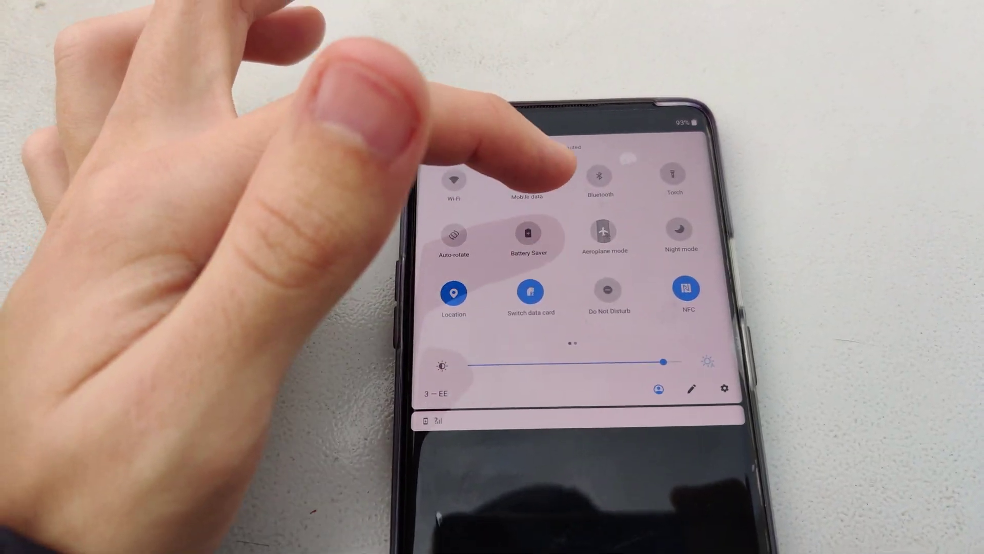
pyautogui.click(605, 232)
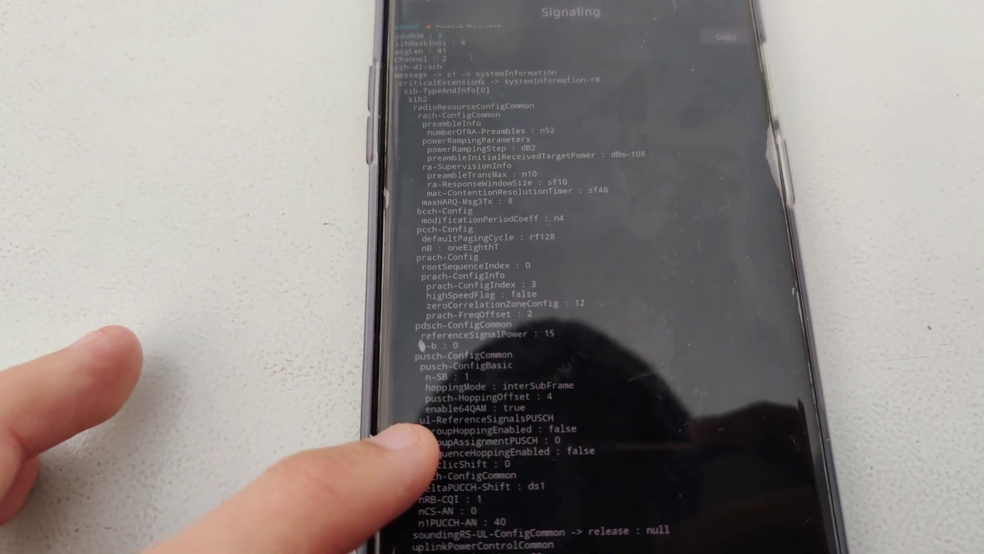
pyautogui.scroll(-3)
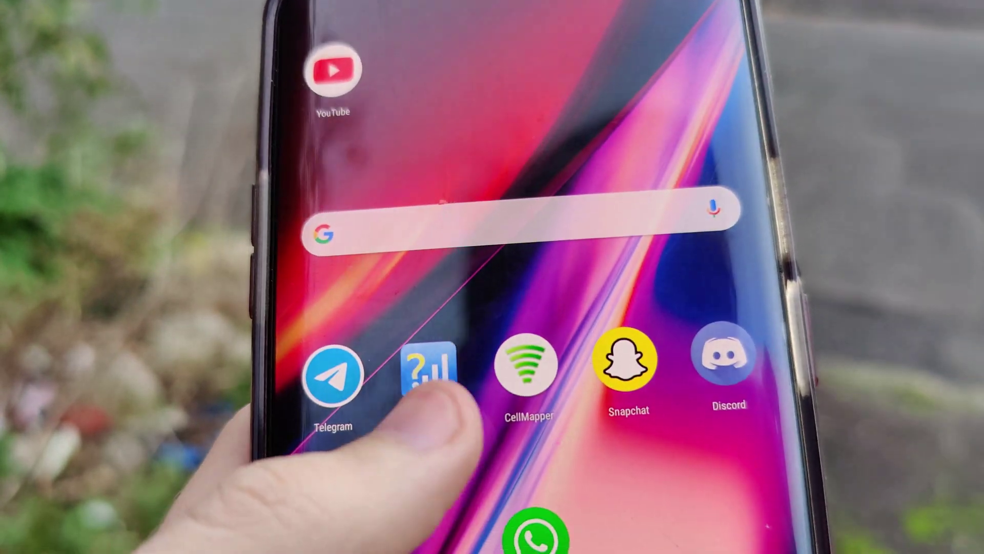
# - Launch Network Signal Guru from the Android home screen icon
pyautogui.click(427, 375)
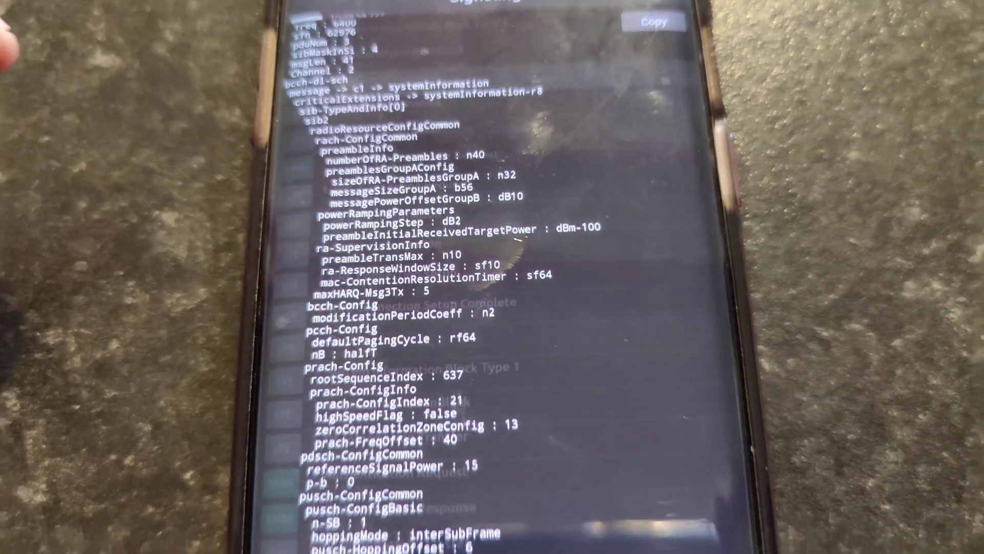
# - Read the SIB2 message down to freqInfo: uplink carrier 24400, bandwidth n50, and plmn-InfoList
pyautogui.scroll(-3)
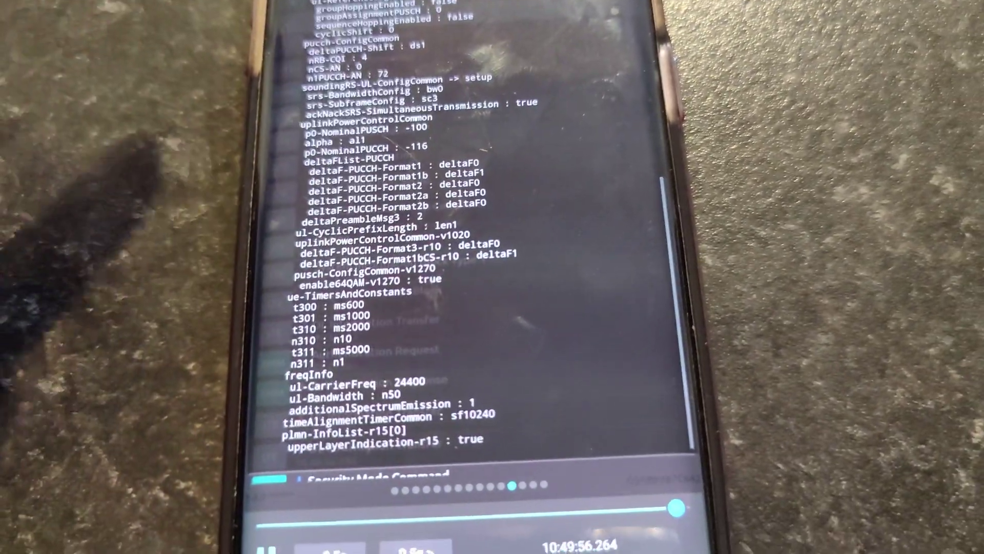